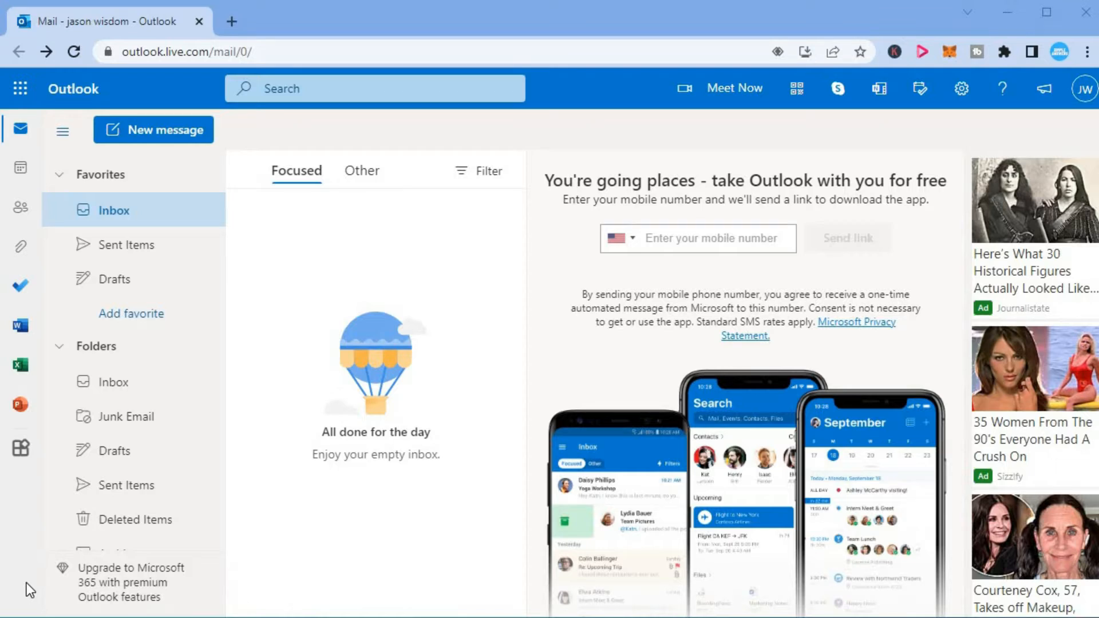
mouse_move(50, 355)
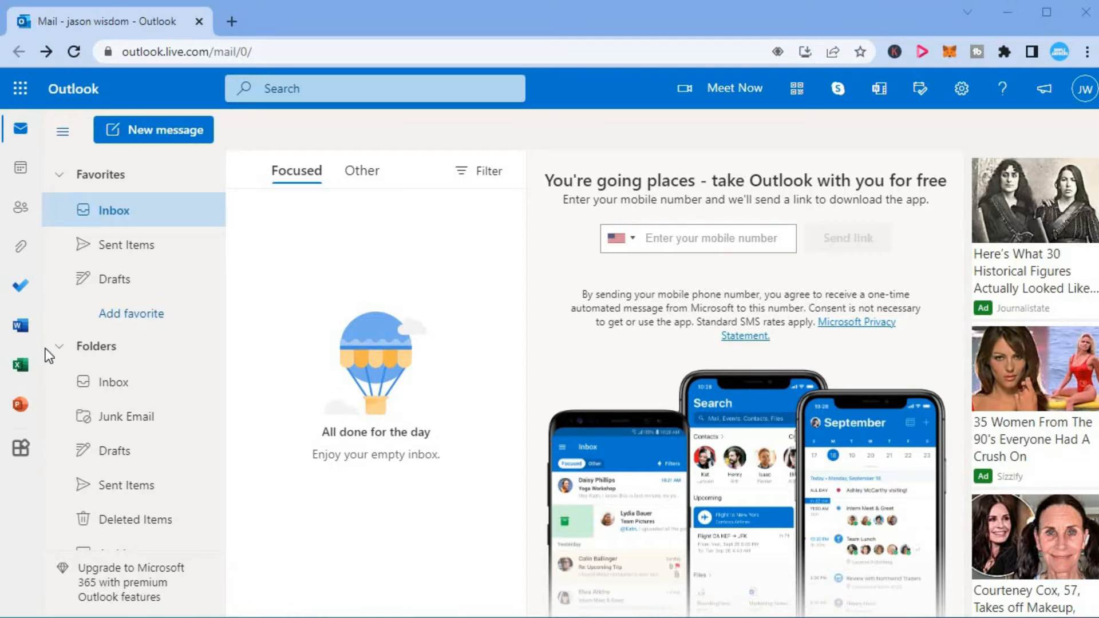
mouse_move(19, 286)
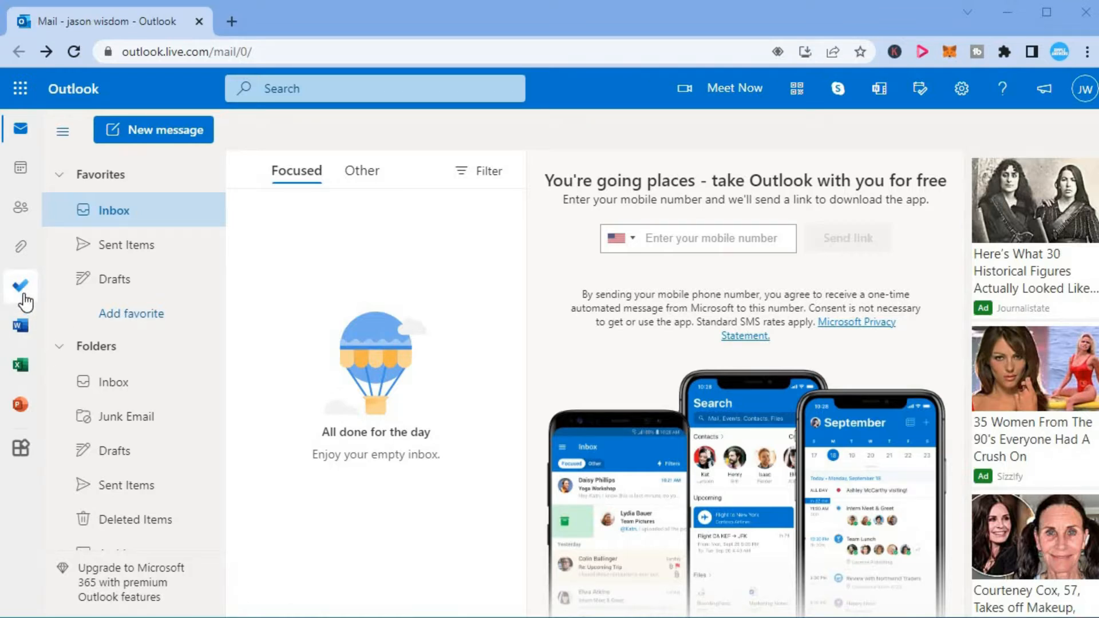
mouse_move(21, 285)
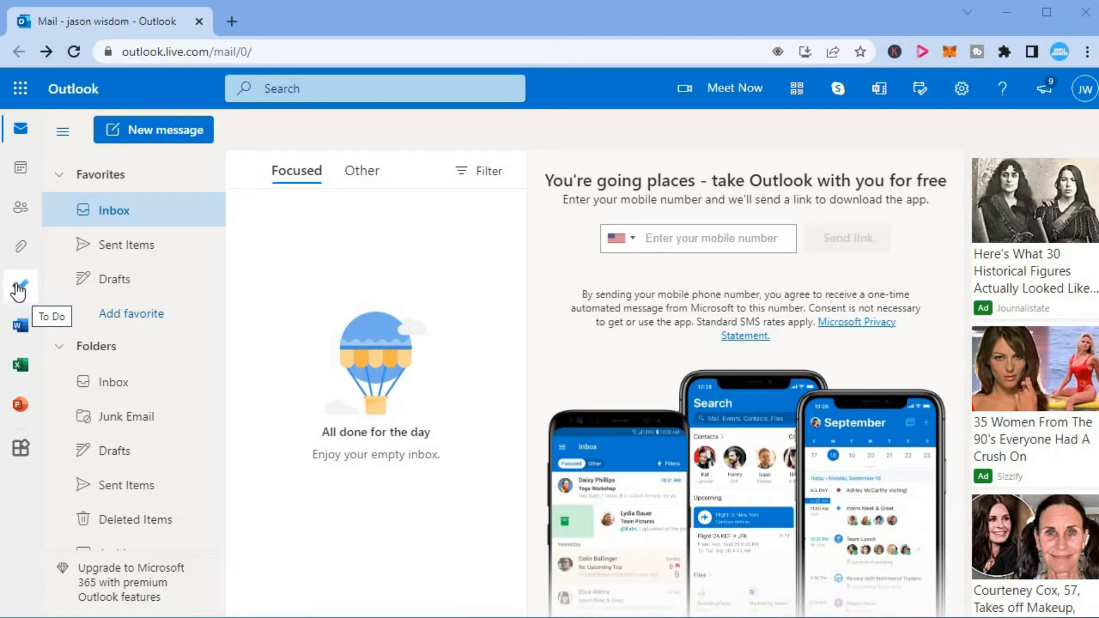
- Switch from Outlook mail to Microsoft To Do, landing on the empty My Day list
click(19, 289)
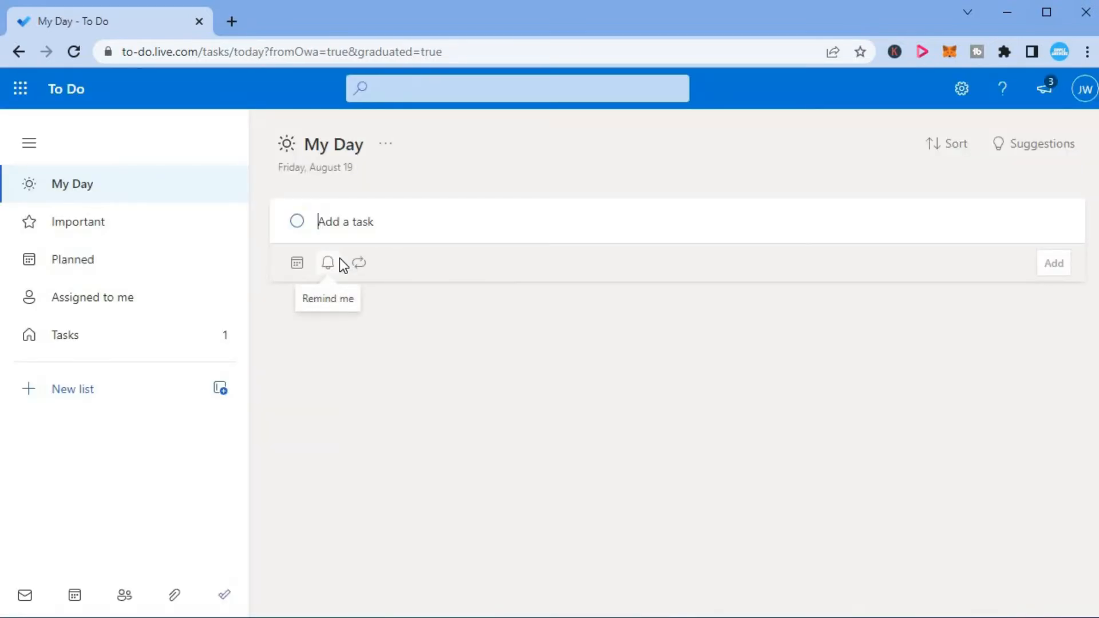
mouse_move(354, 228)
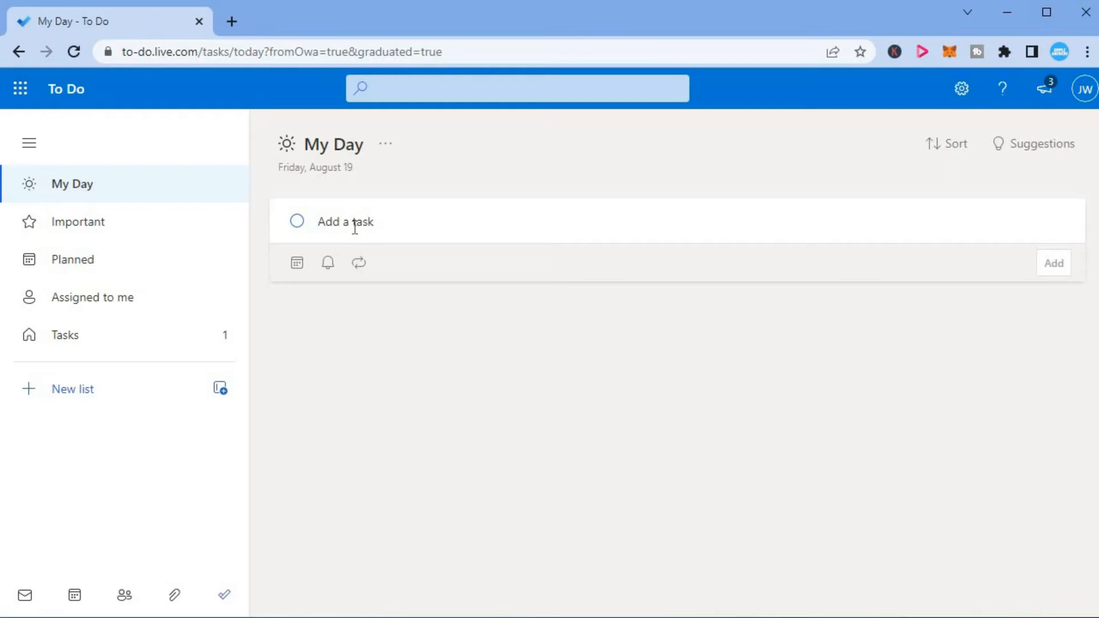
mouse_move(424, 225)
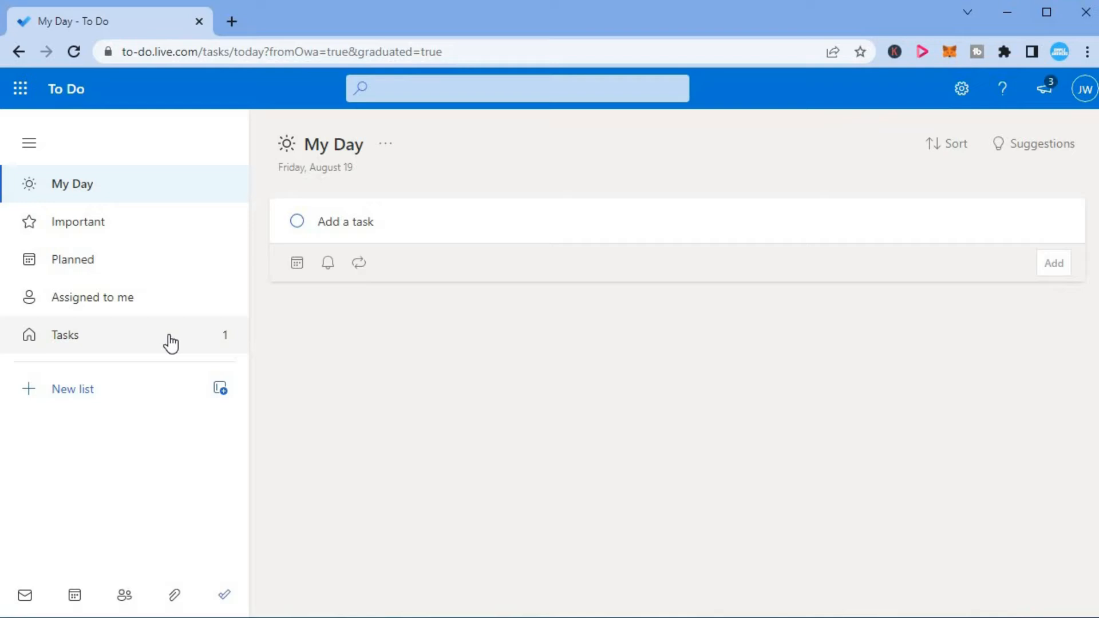
- Show the Tasks list and bring up the details of the 'write an article' task
click(64, 335)
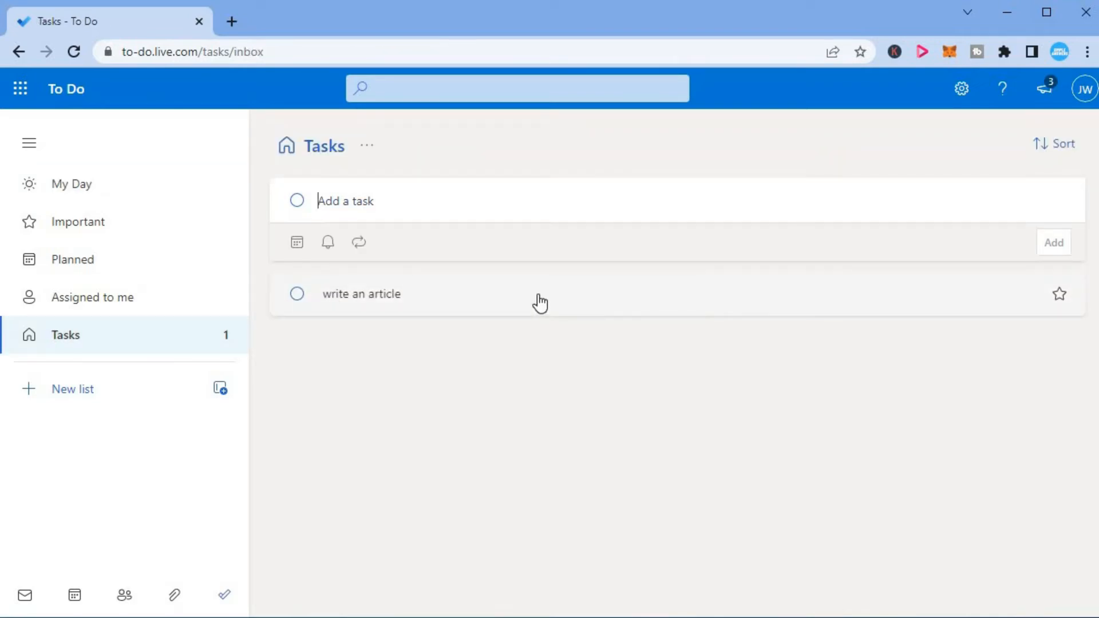
click(360, 294)
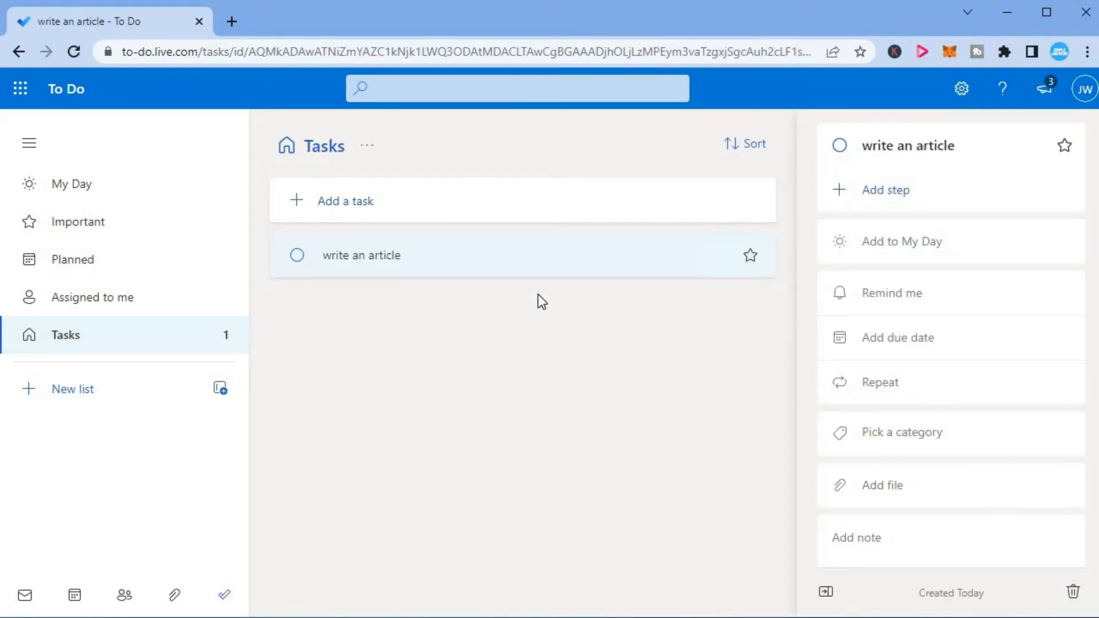
mouse_move(904, 307)
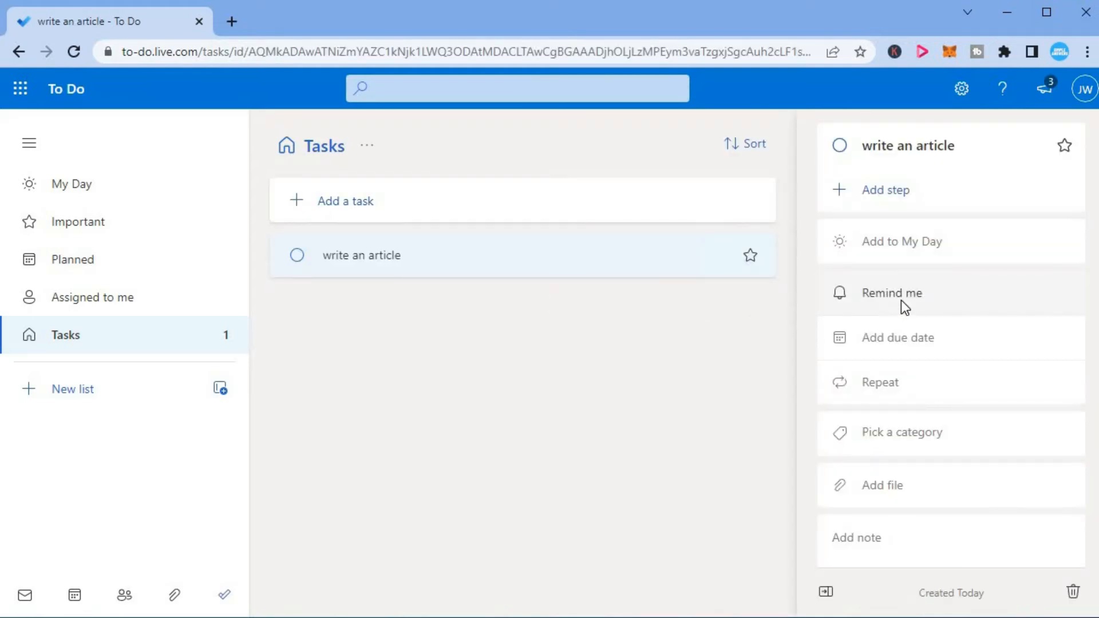
- Set a reminder on 'write an article' for next week, Monday August 22 at 9:00 AM
click(892, 293)
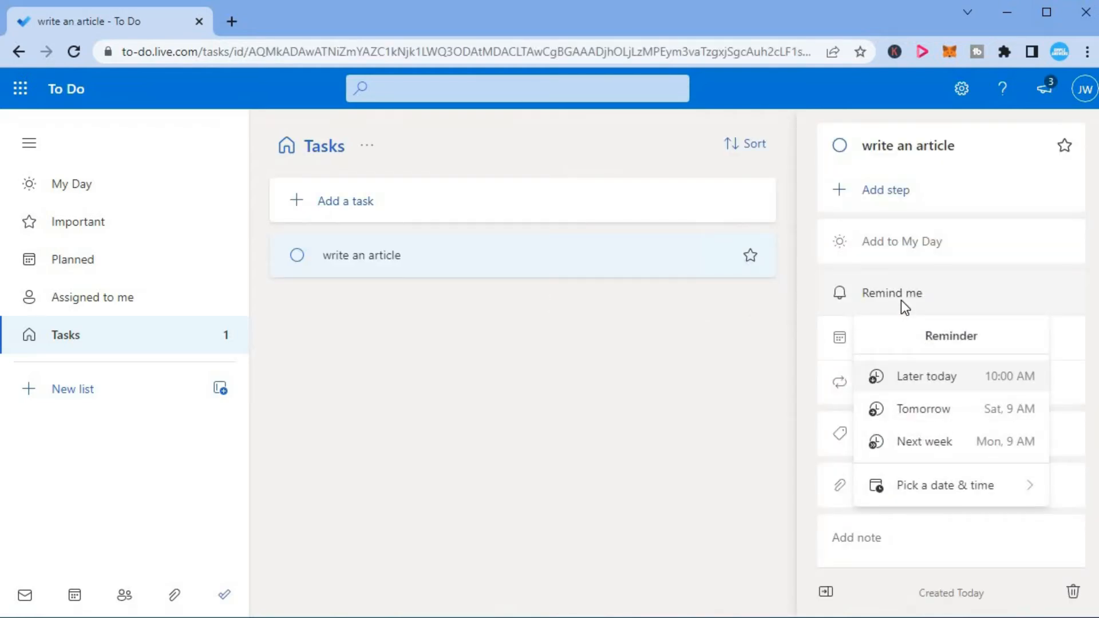
mouse_move(941, 463)
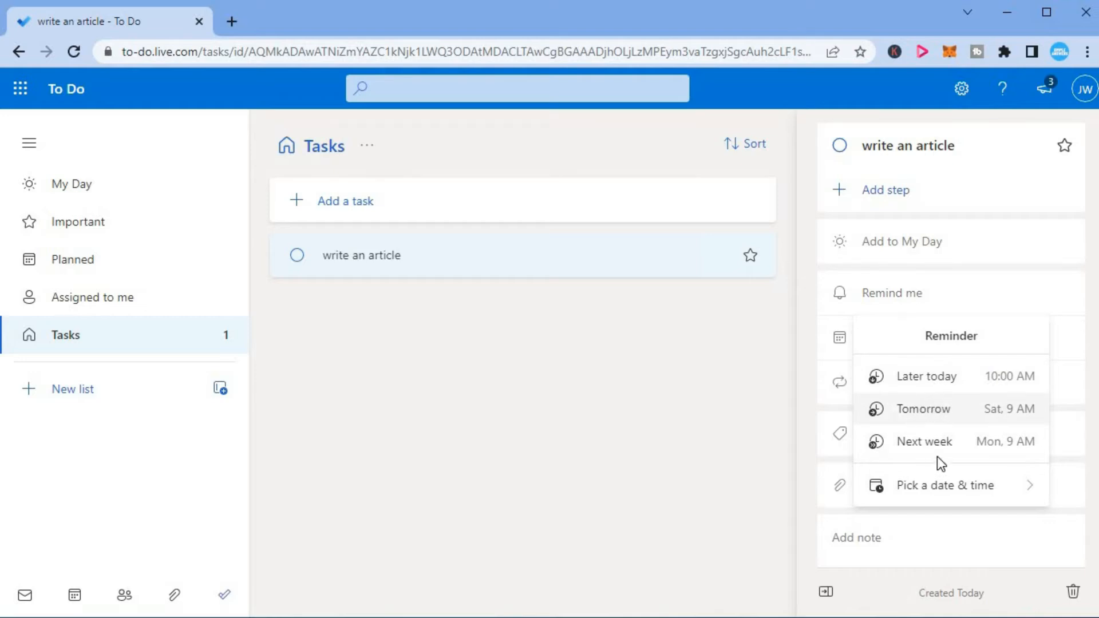
mouse_move(948, 486)
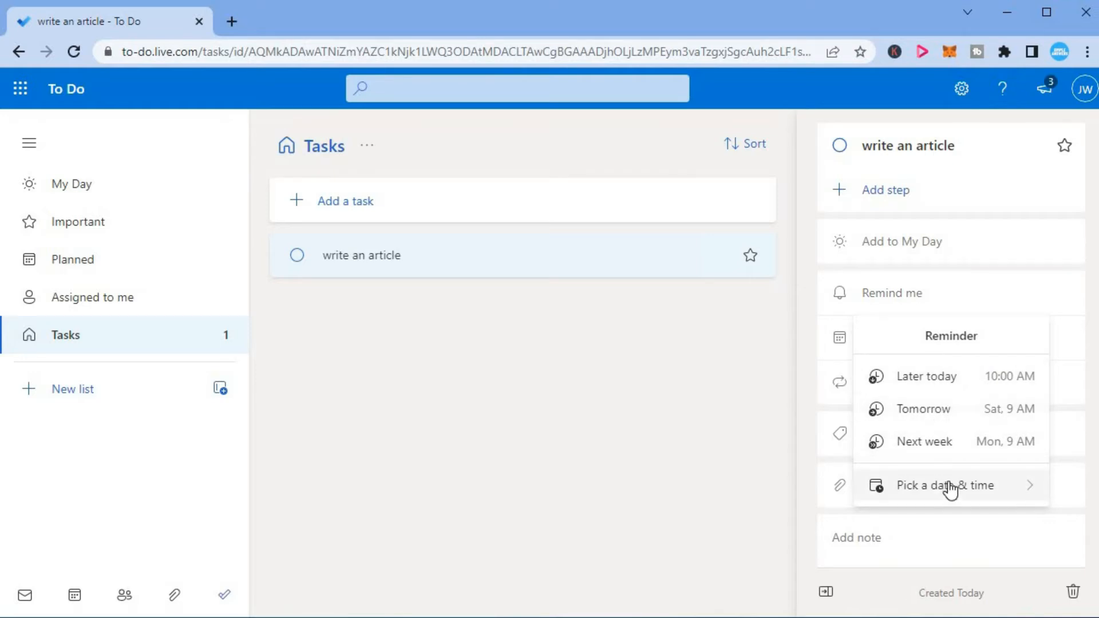
click(947, 485)
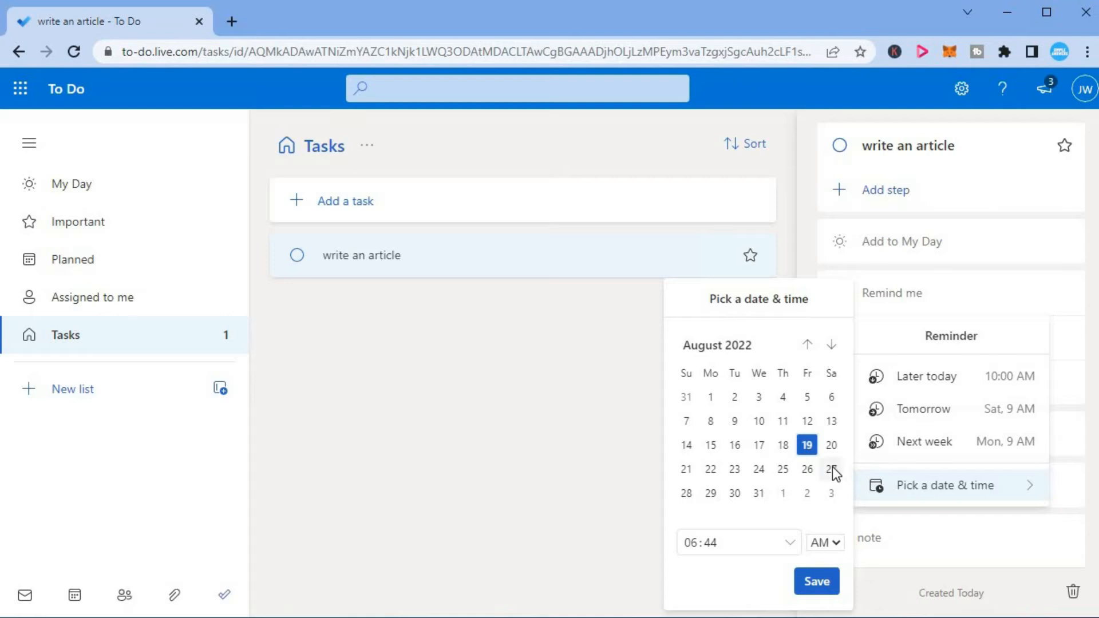
mouse_move(848, 482)
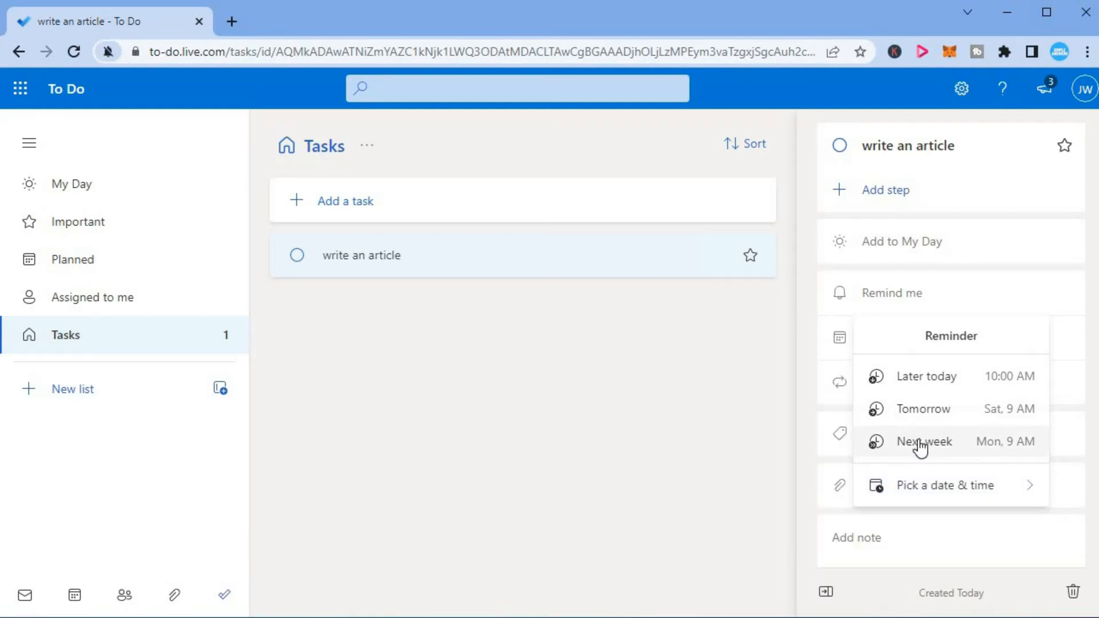
click(923, 441)
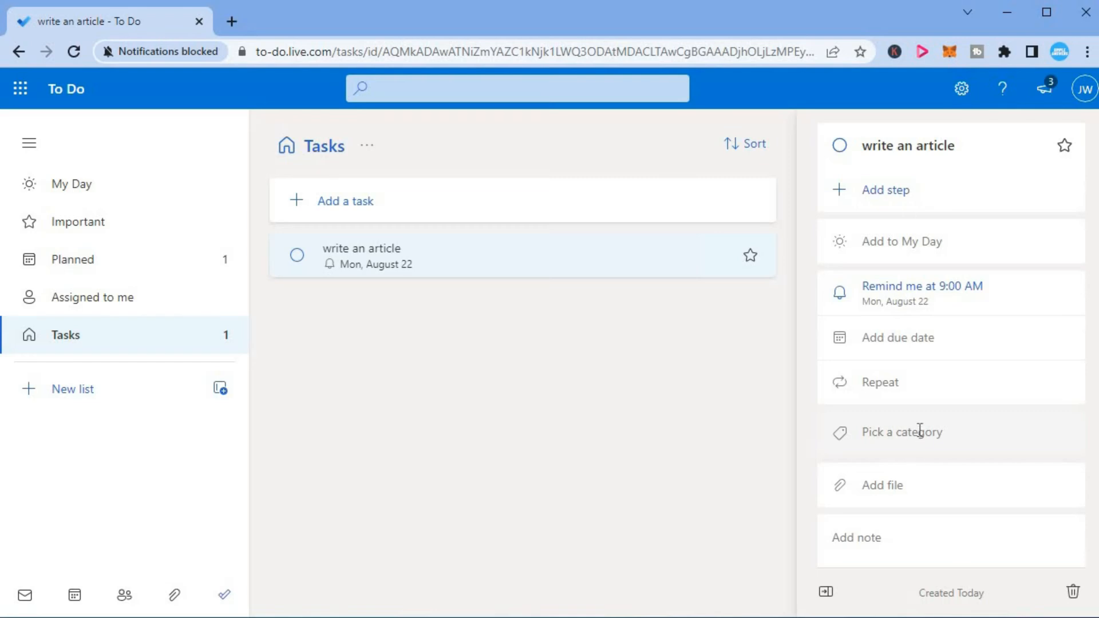
mouse_move(880, 390)
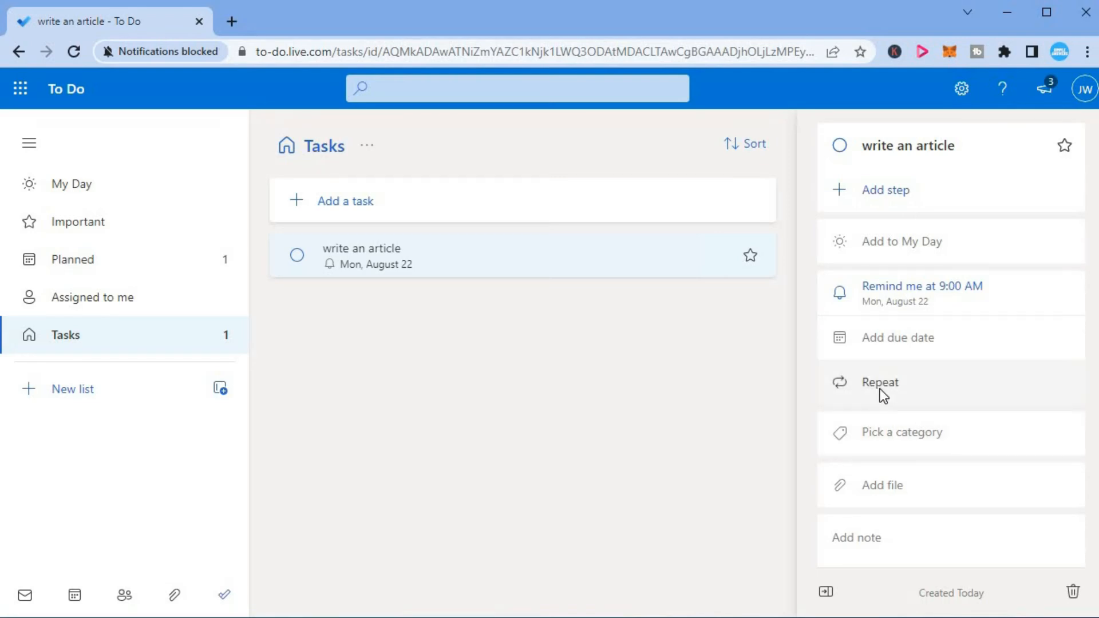
- Bring up the Custom repeat settings for the task, defaulting to every 1 week
click(880, 383)
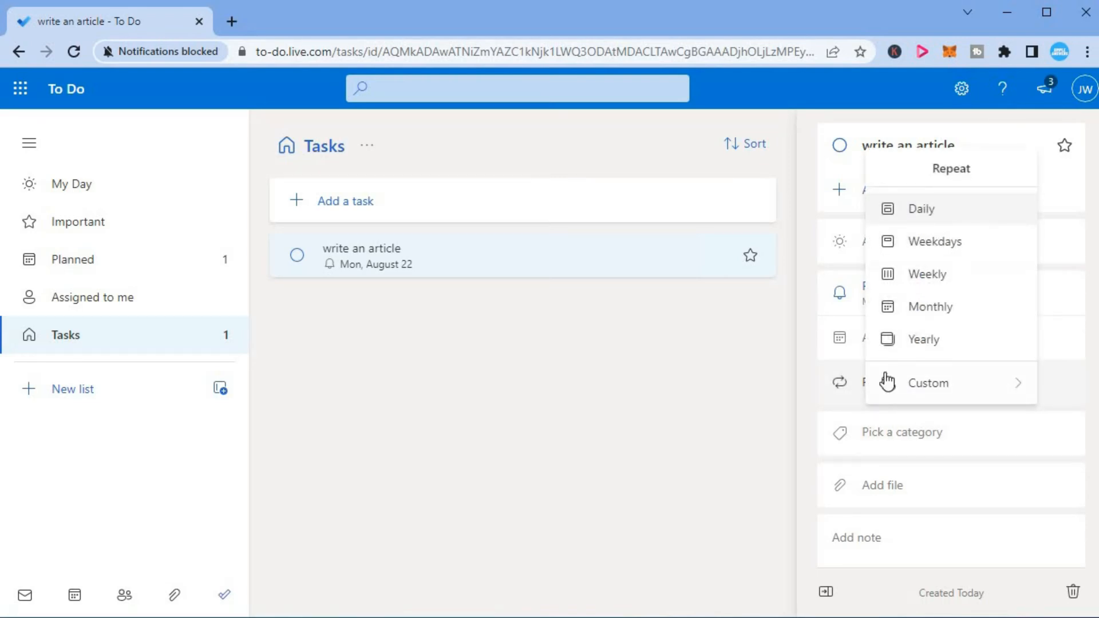
click(927, 383)
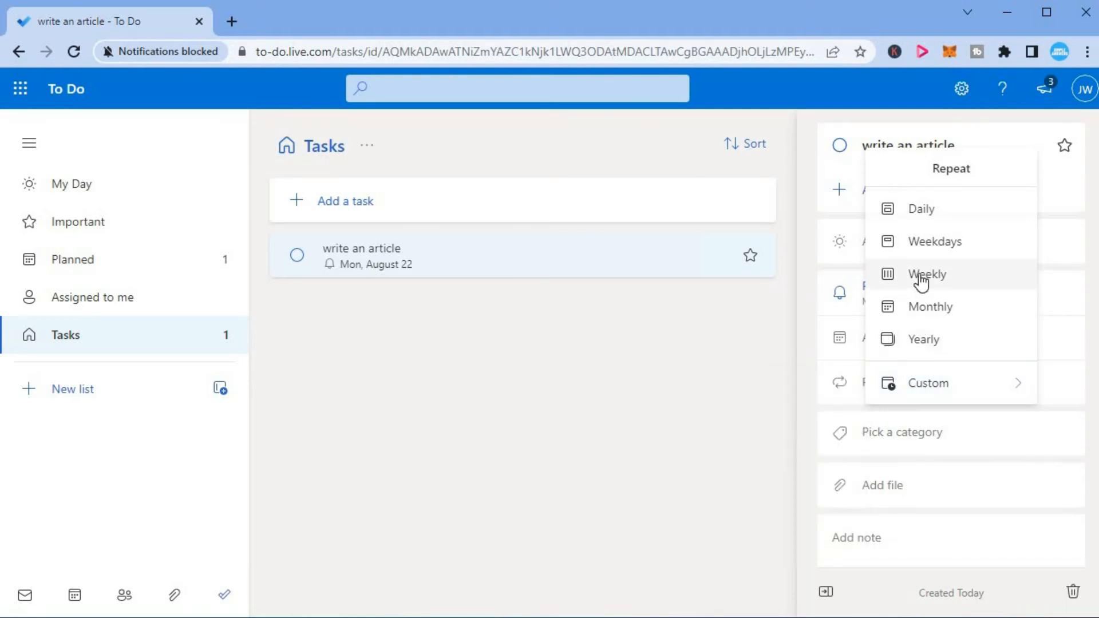
click(927, 382)
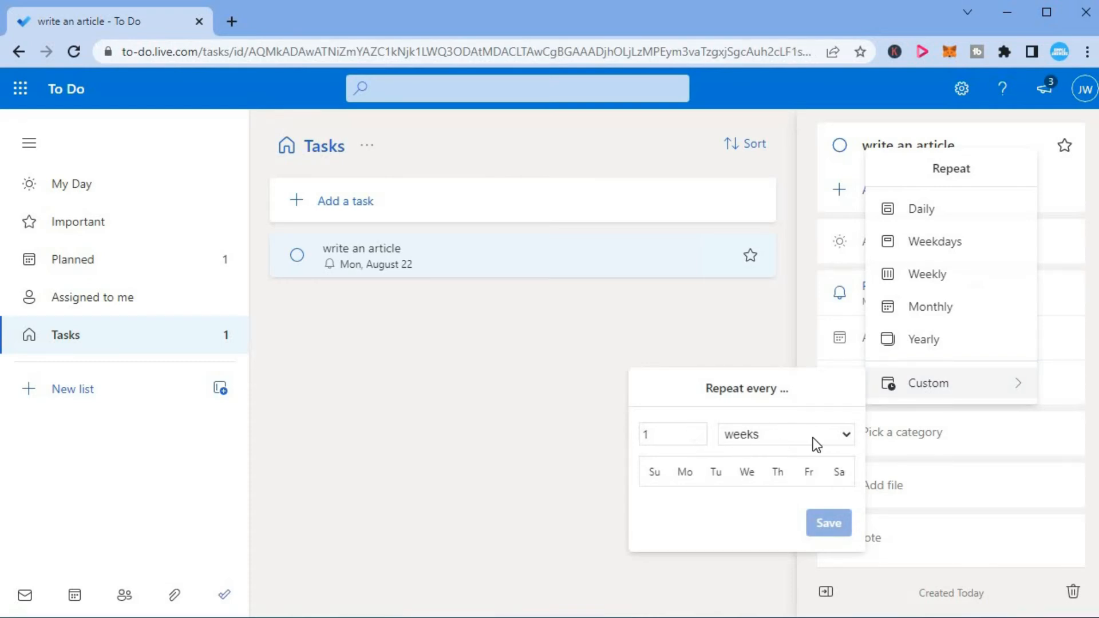
- Save a repeat schedule of every 15 days, making the task due Monday, August 22
click(783, 434)
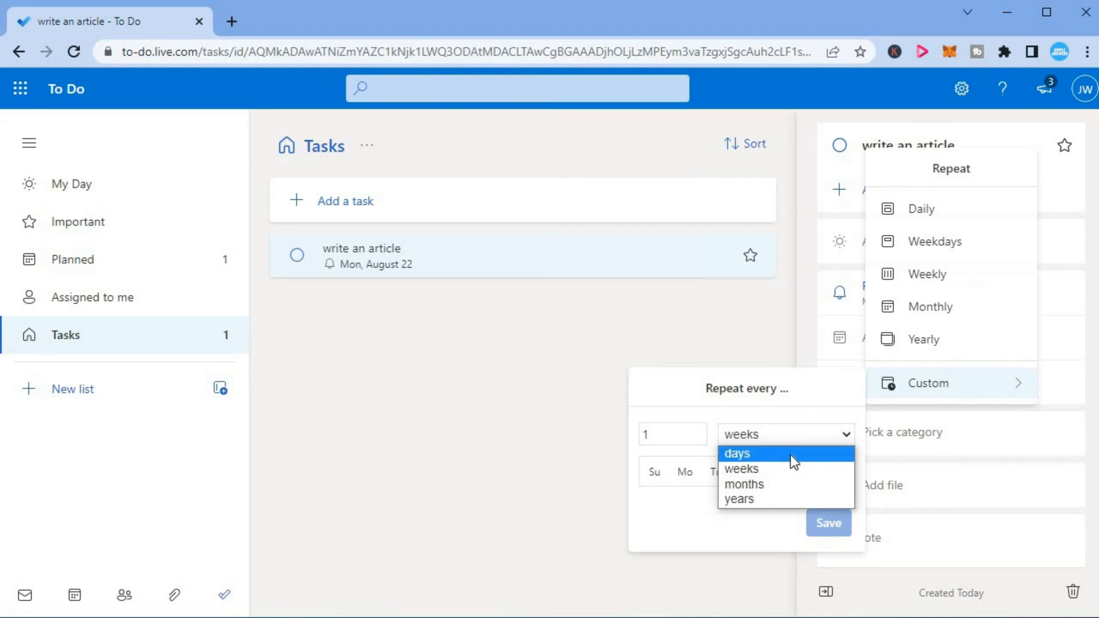
click(736, 454)
text(5)
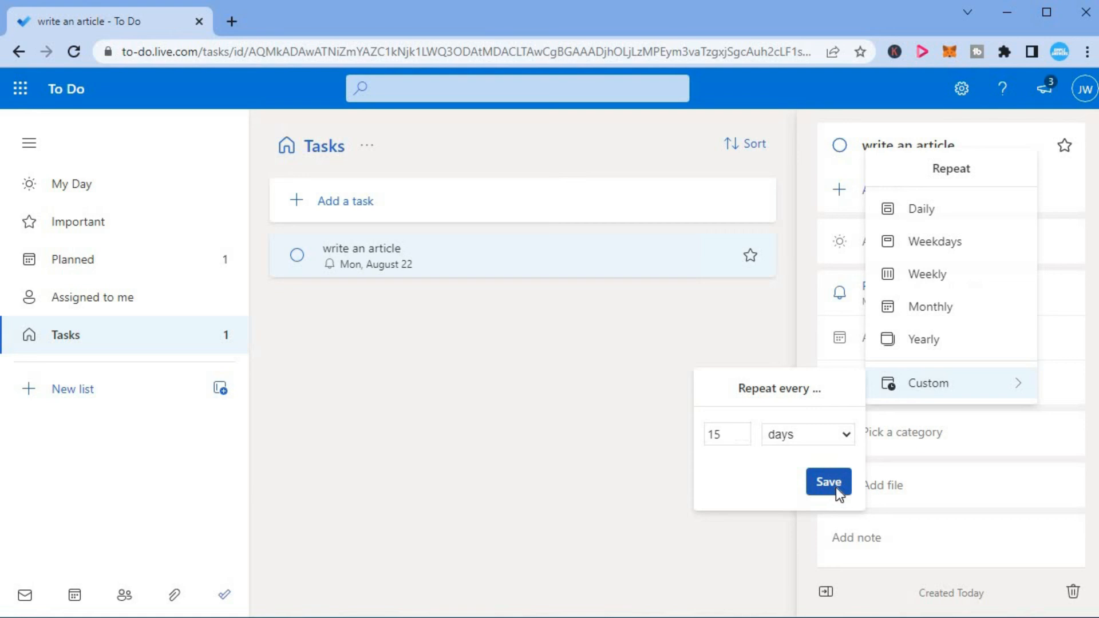
click(828, 482)
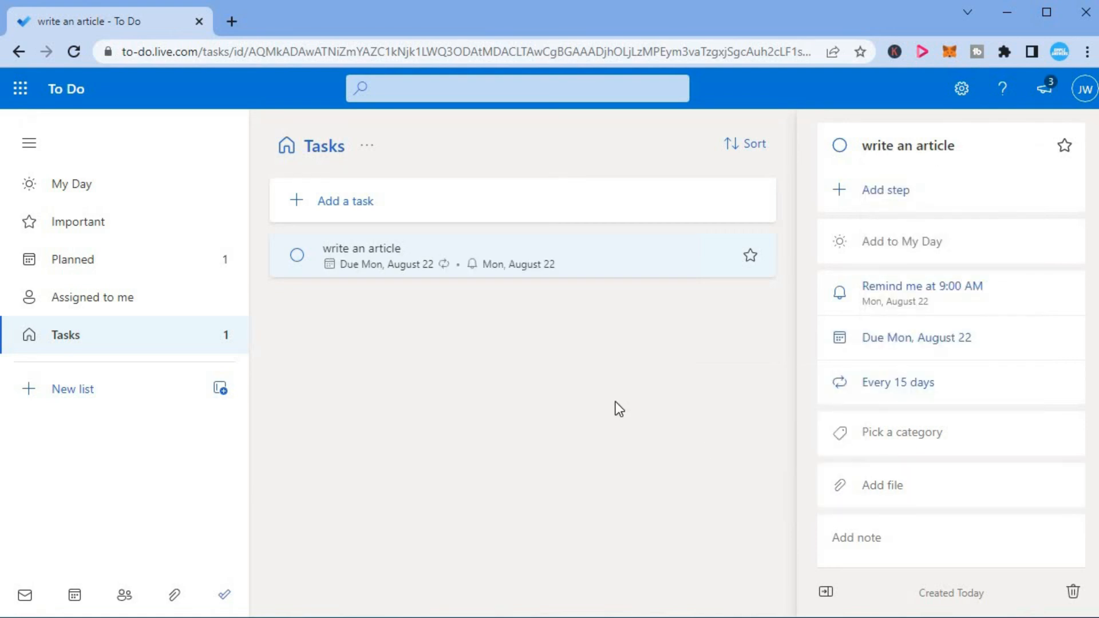
mouse_move(782, 405)
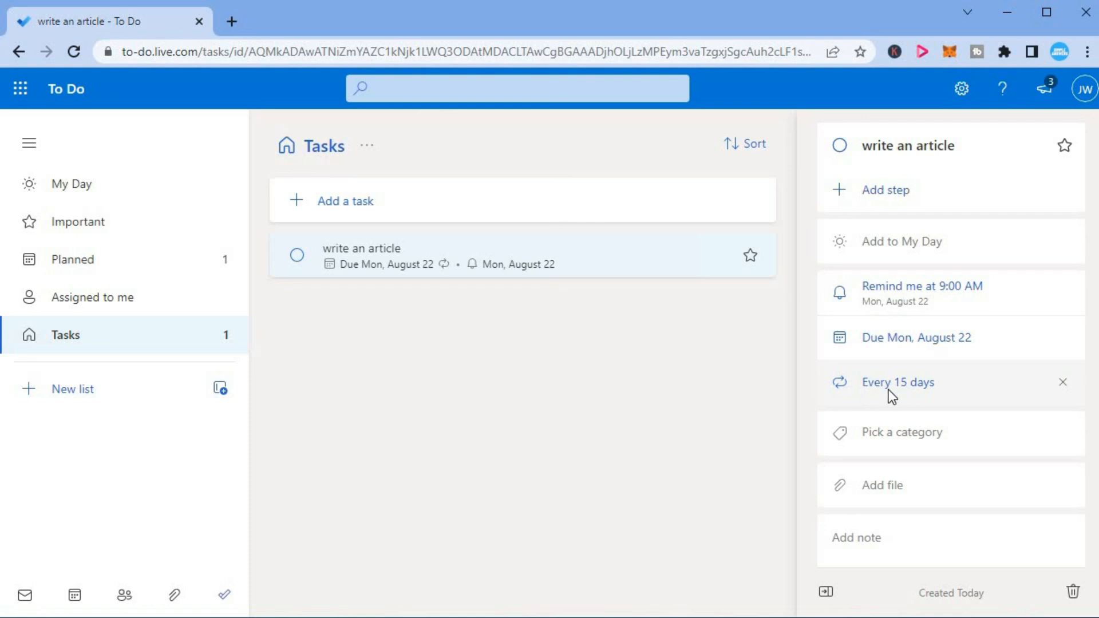
mouse_move(669, 396)
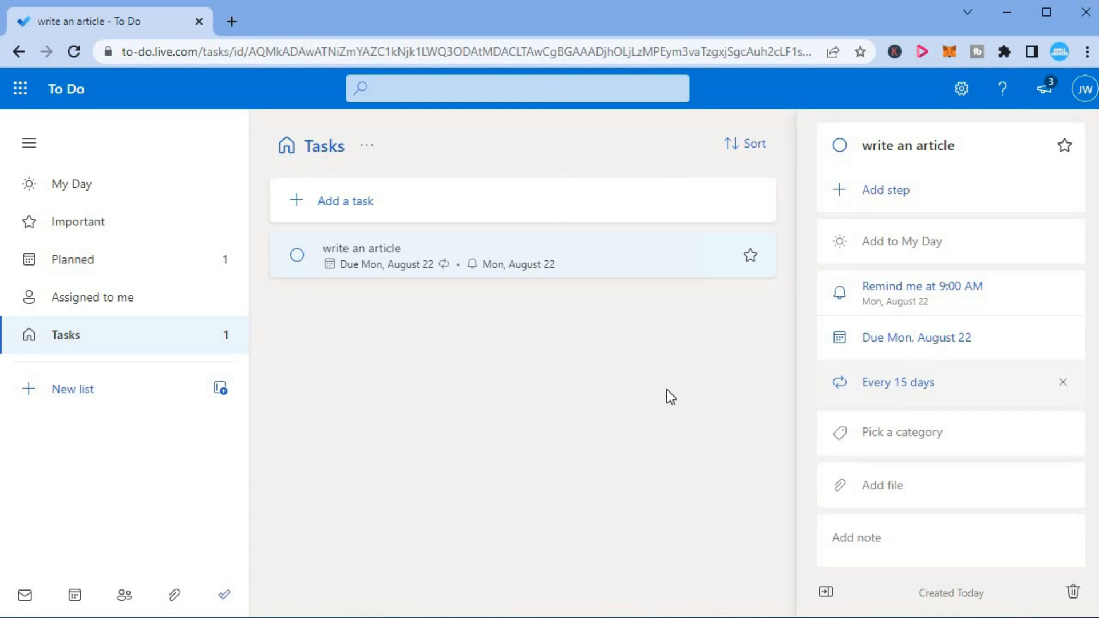